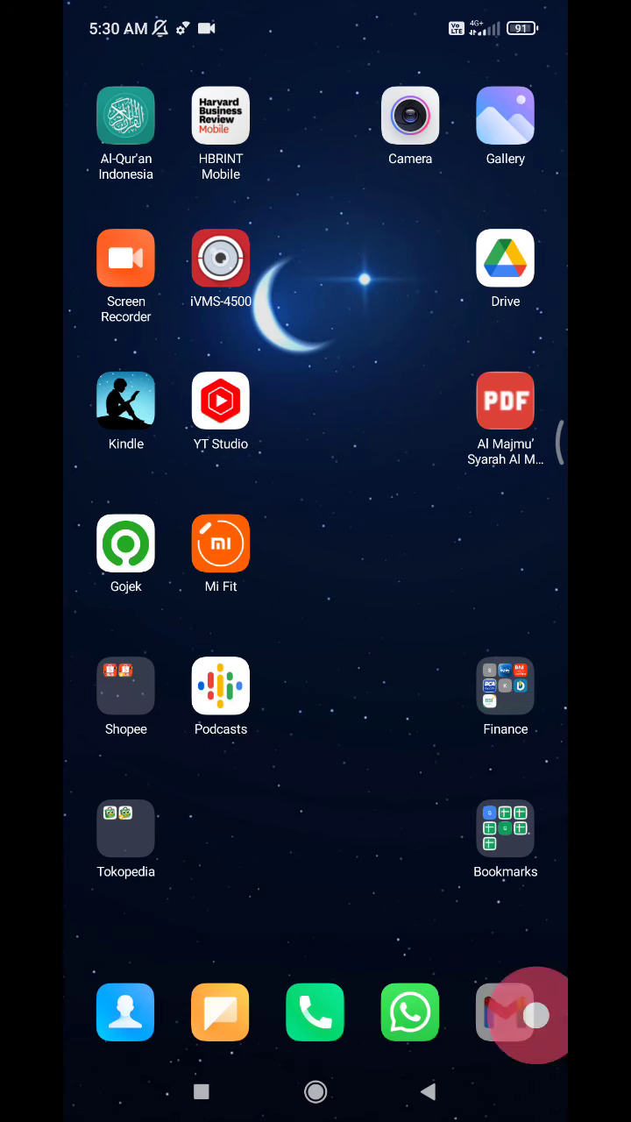
Step: Launch Gmail from the home screen dock, landing on the Spaces list
left_click(517, 1013)
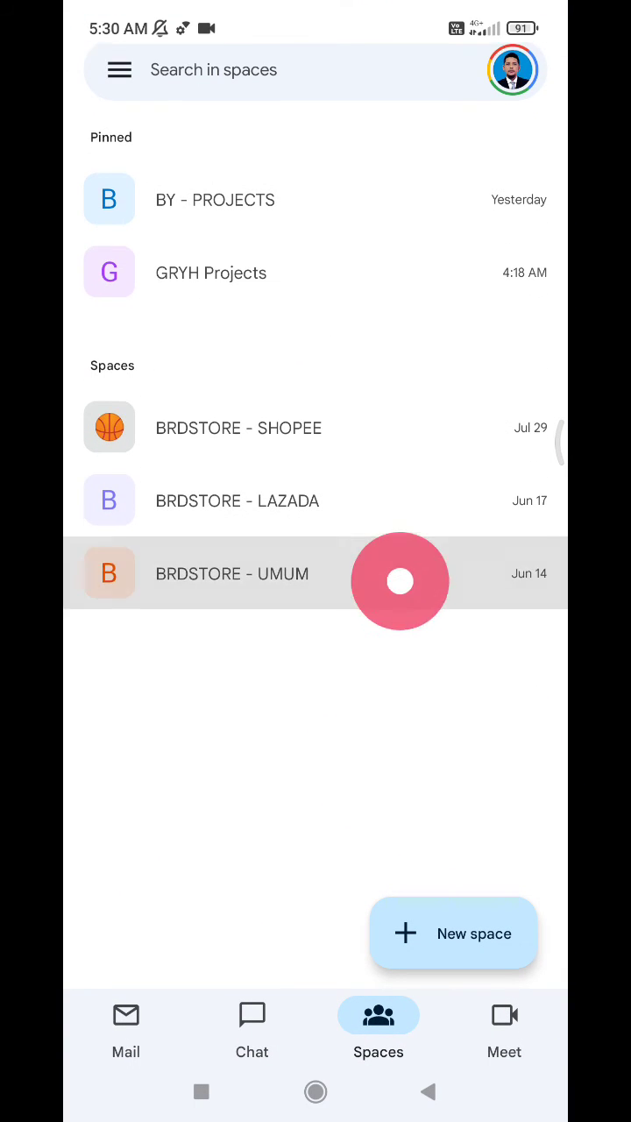
Step: Long-press BRDSTORE - UMUM and choose Leave from its menu
left_click(233, 573)
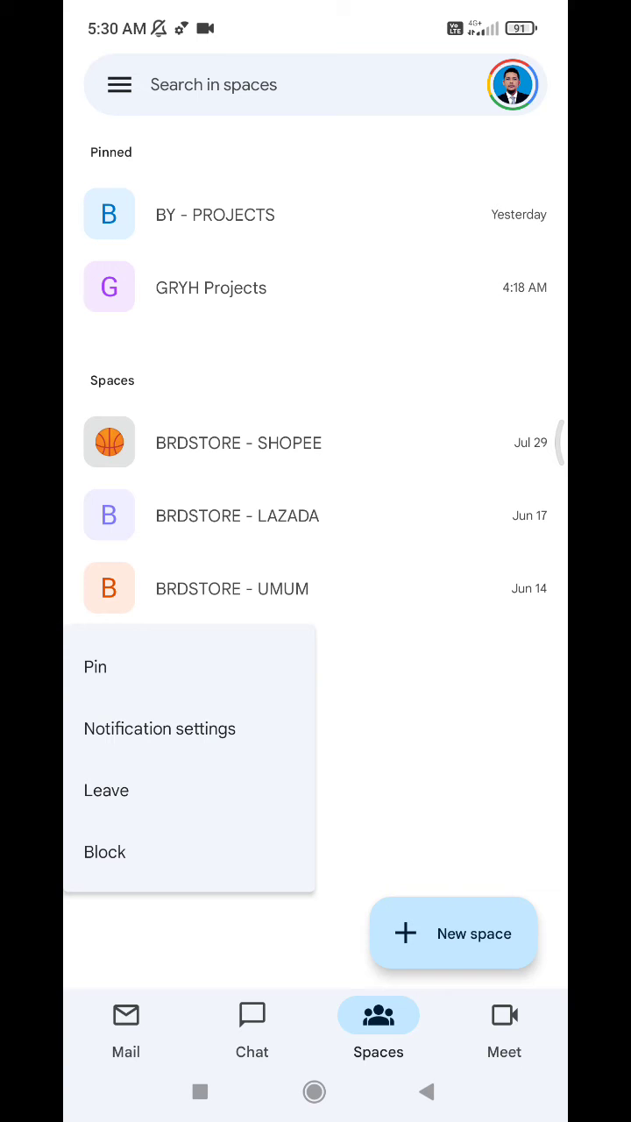
left_click(106, 791)
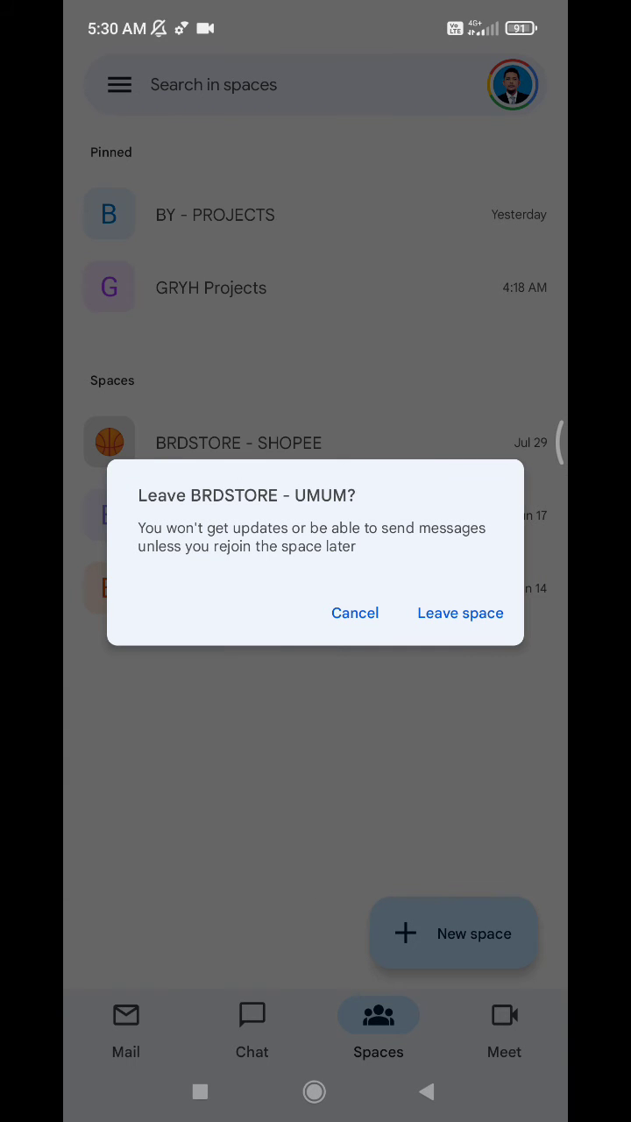
Step: Confirm leaving BRDSTORE - UMUM with Leave space
left_click(354, 613)
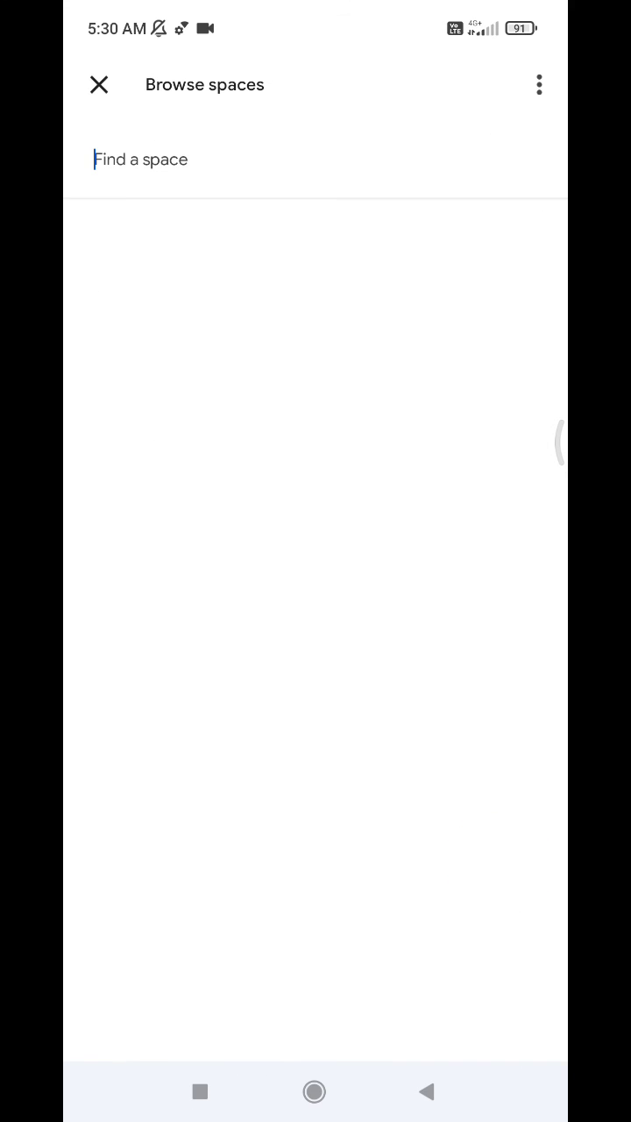
Step: Confirm BRDSTORE - UMUM appears among joinable spaces, then close Browse spaces
left_click(140, 159)
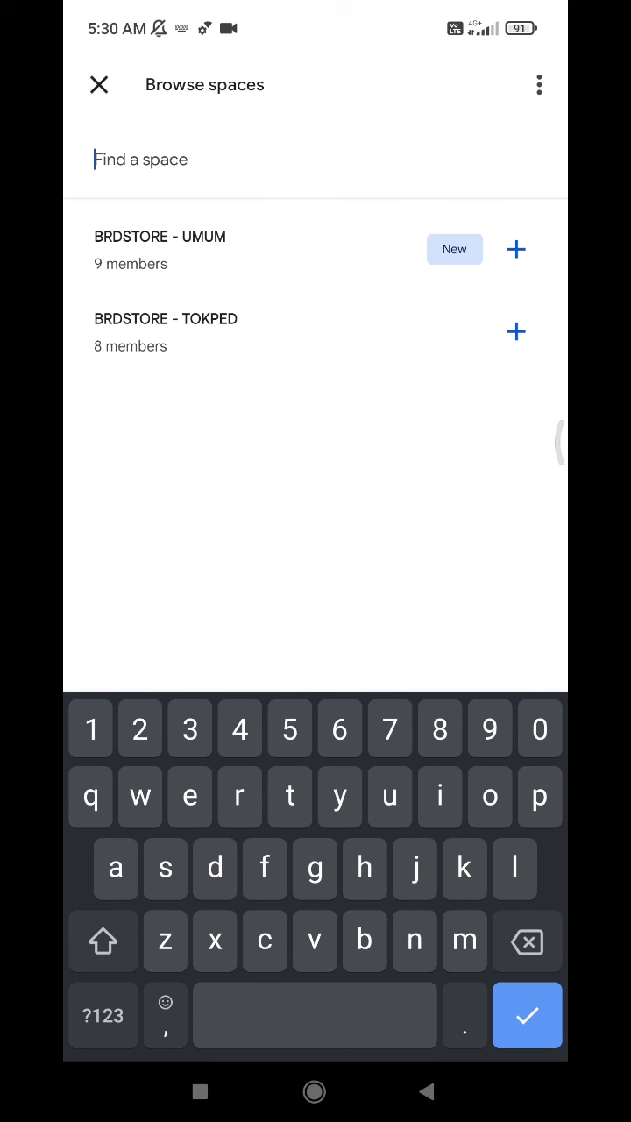
left_click(517, 332)
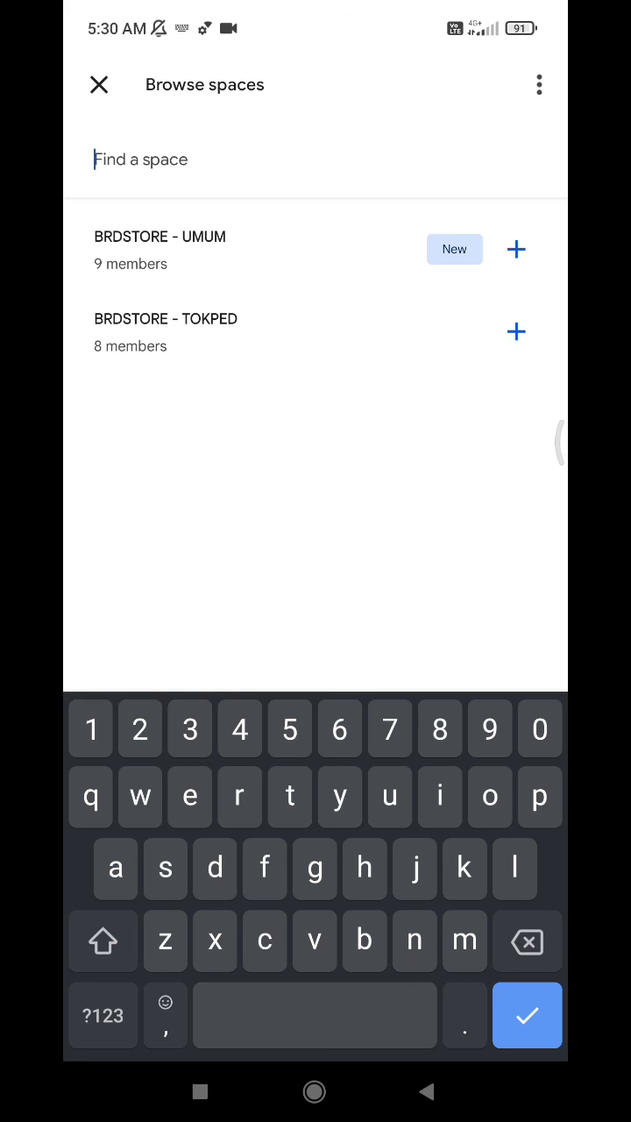
left_click(99, 85)
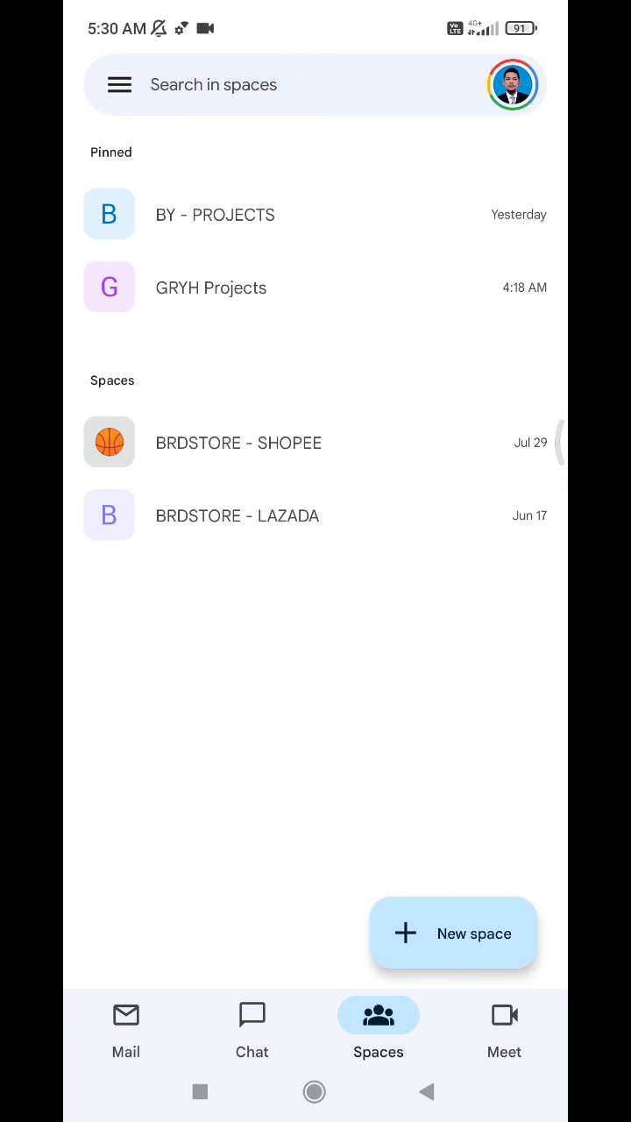